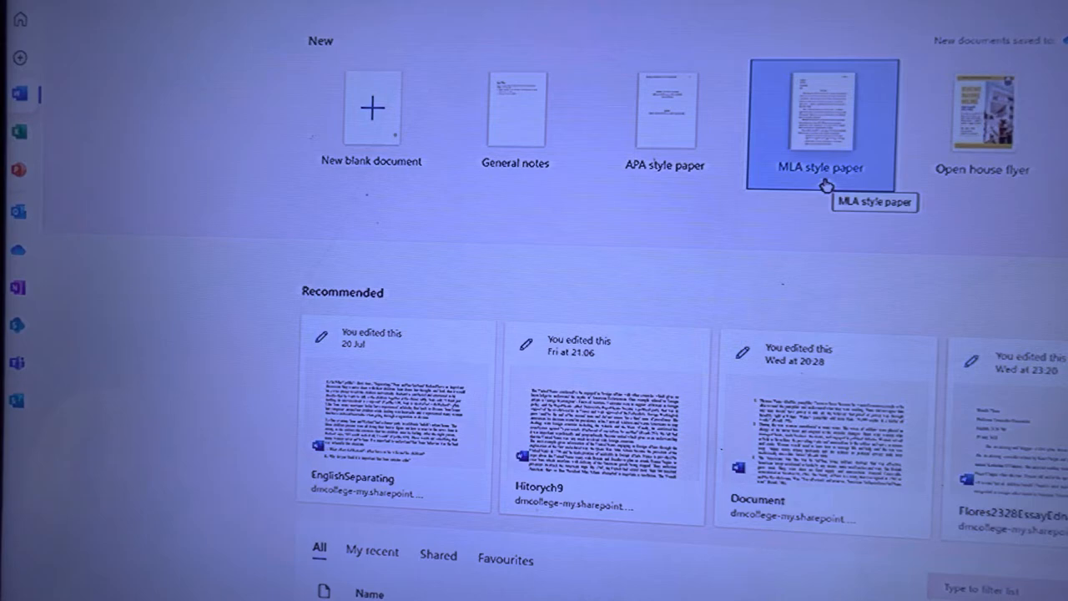
mouse_move(354, 196)
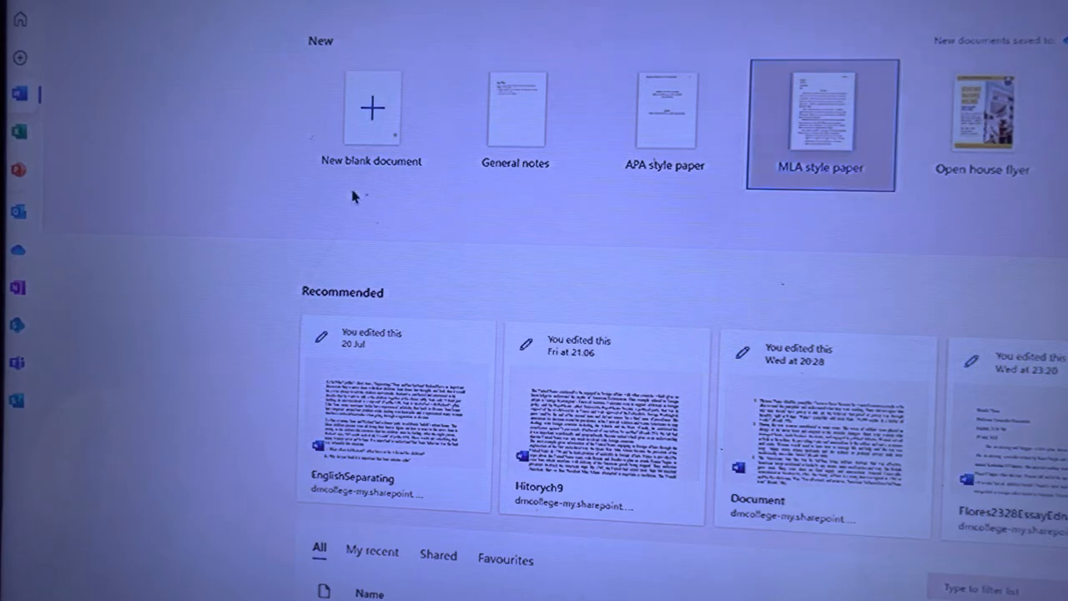
mouse_move(367, 137)
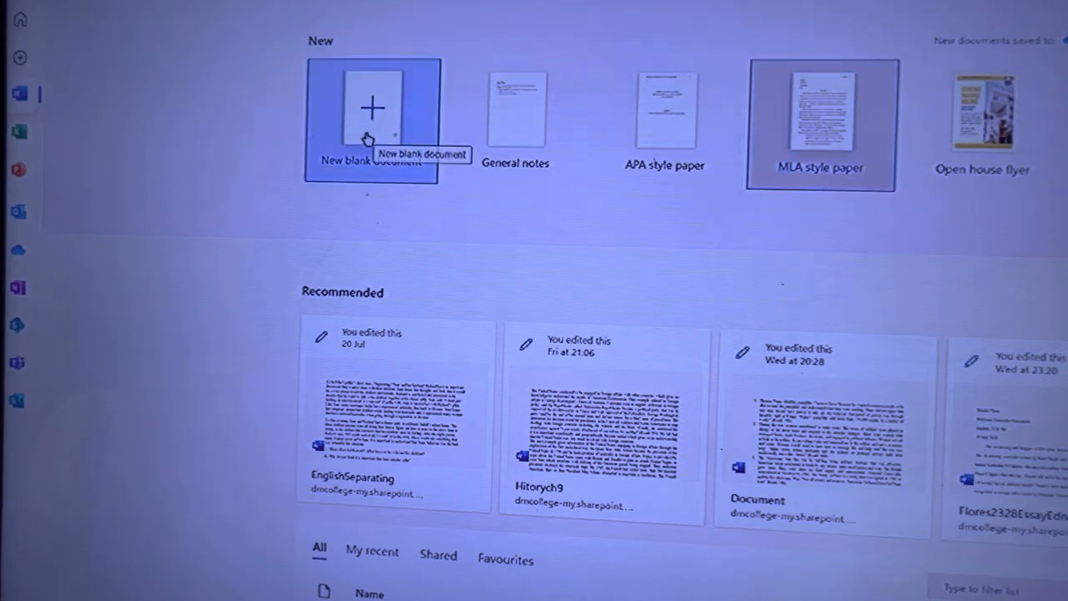
mouse_move(851, 216)
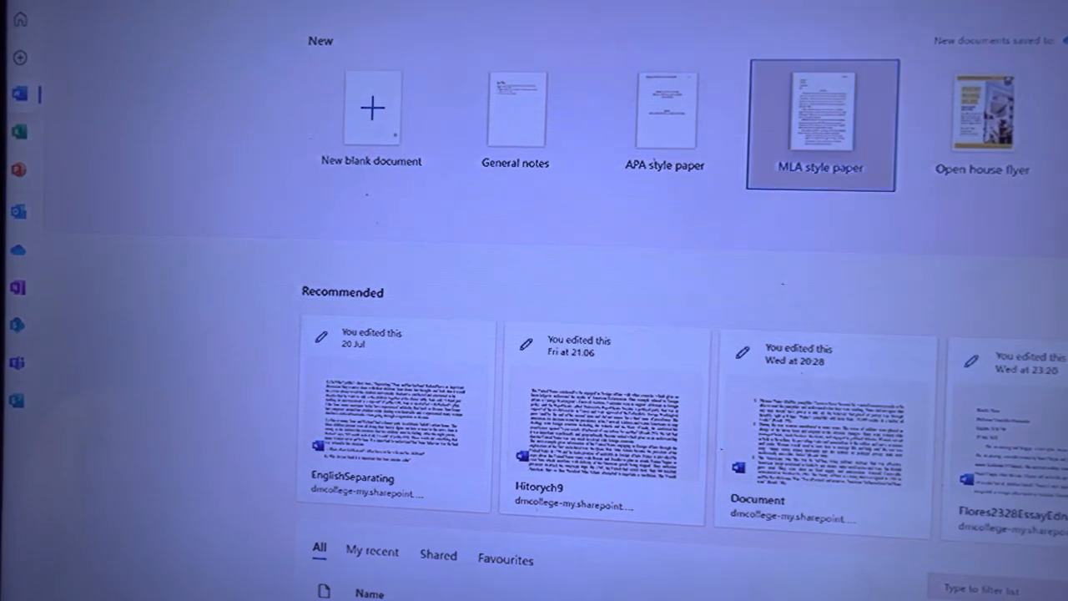
- Start from the MLA style paper template in Word for the web
left_click(814, 109)
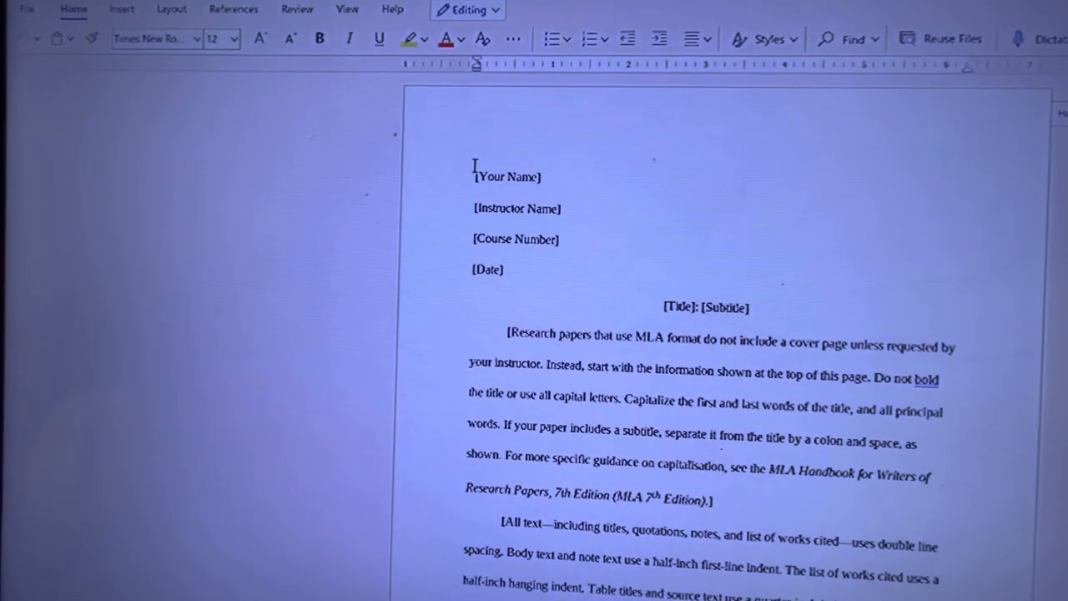
mouse_move(477, 372)
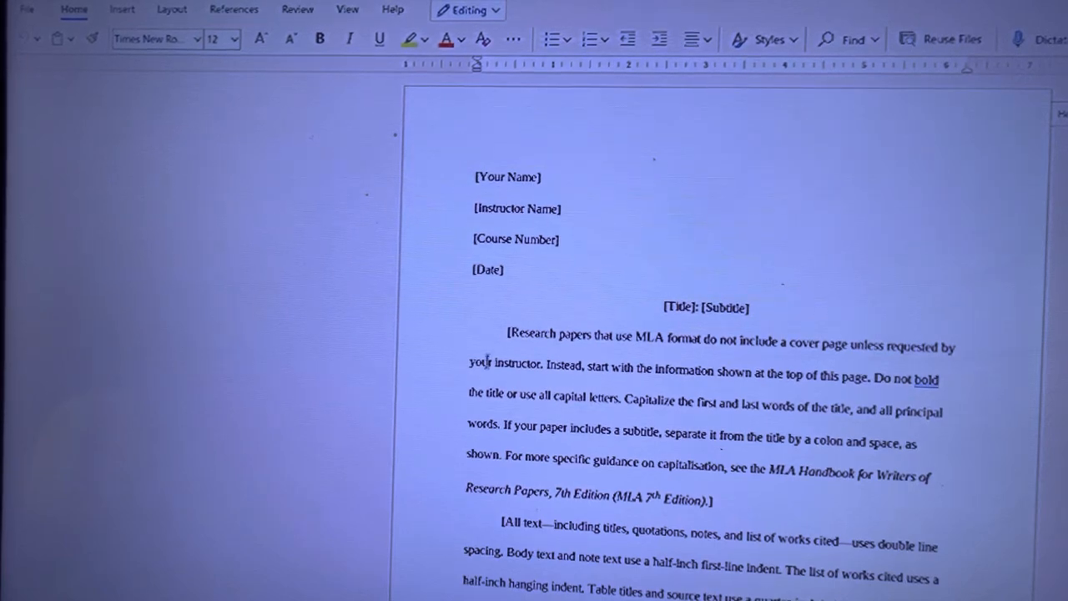
mouse_move(560, 172)
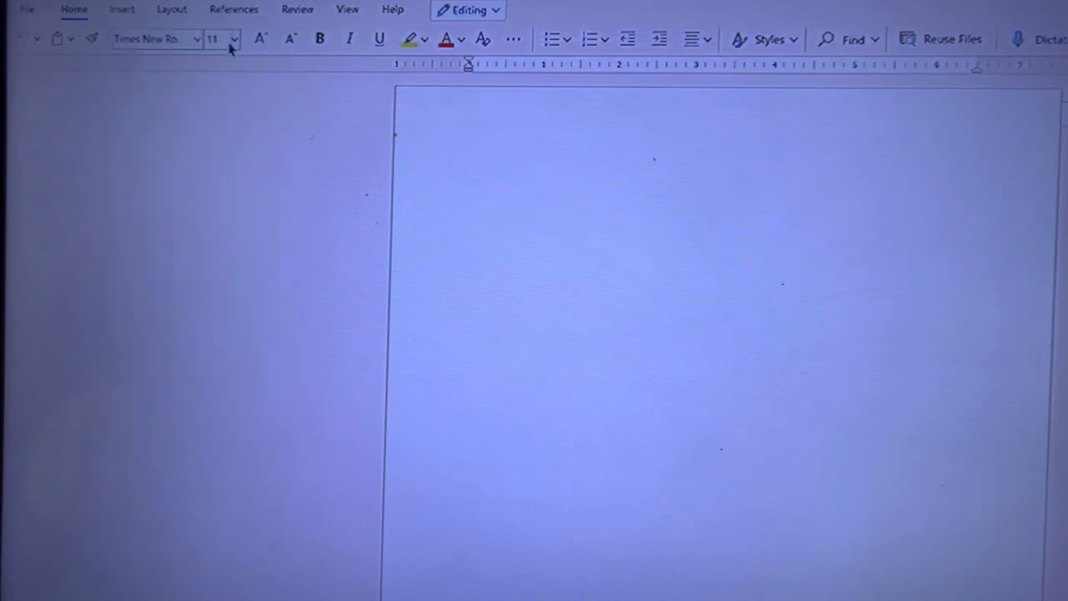
- Set the document's font size to 12 pt in Times New Roman
left_click(233, 41)
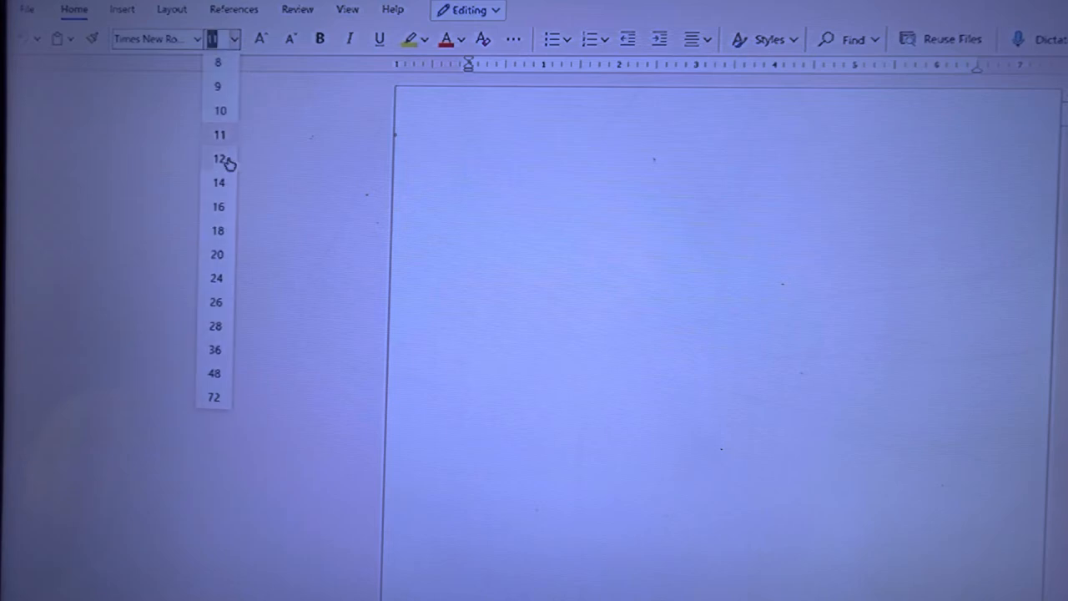
left_click(218, 157)
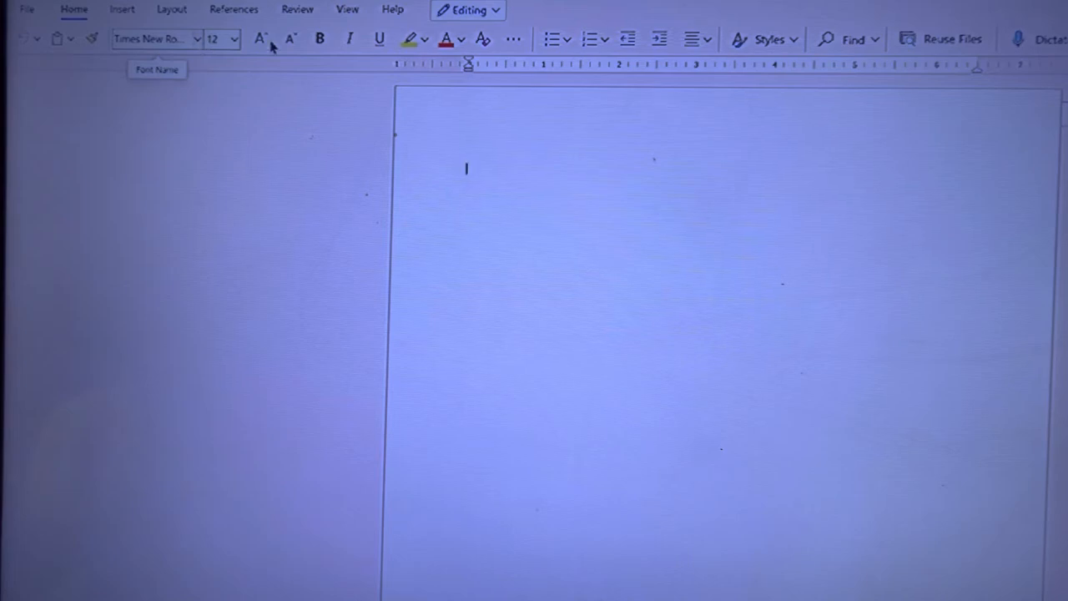
mouse_move(234, 44)
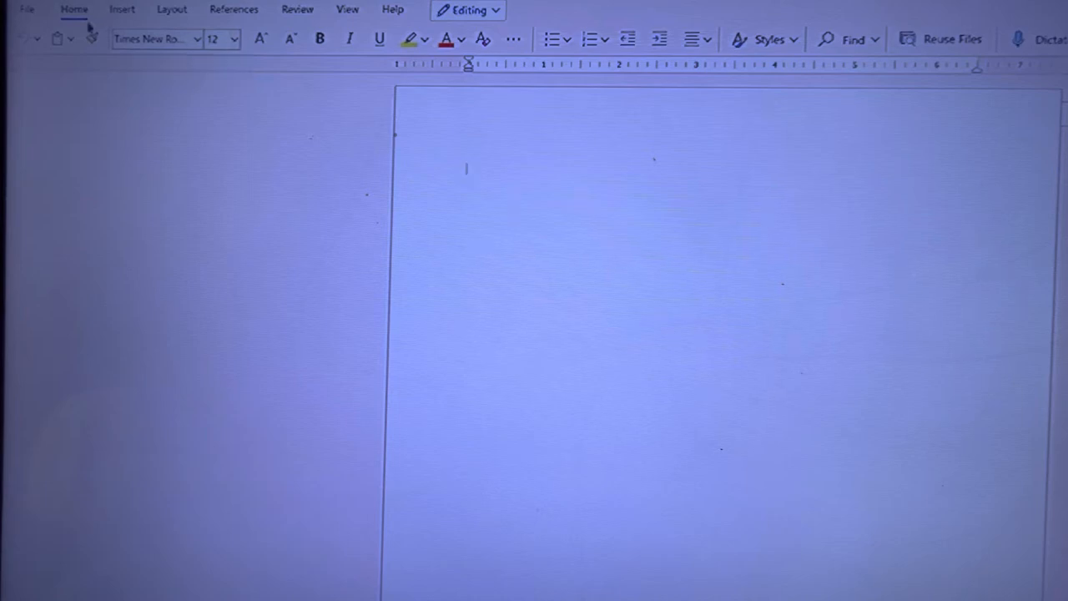
- Lower Spacing After from the Layout settings until paragraph spacing reads 0 pt
left_click(170, 10)
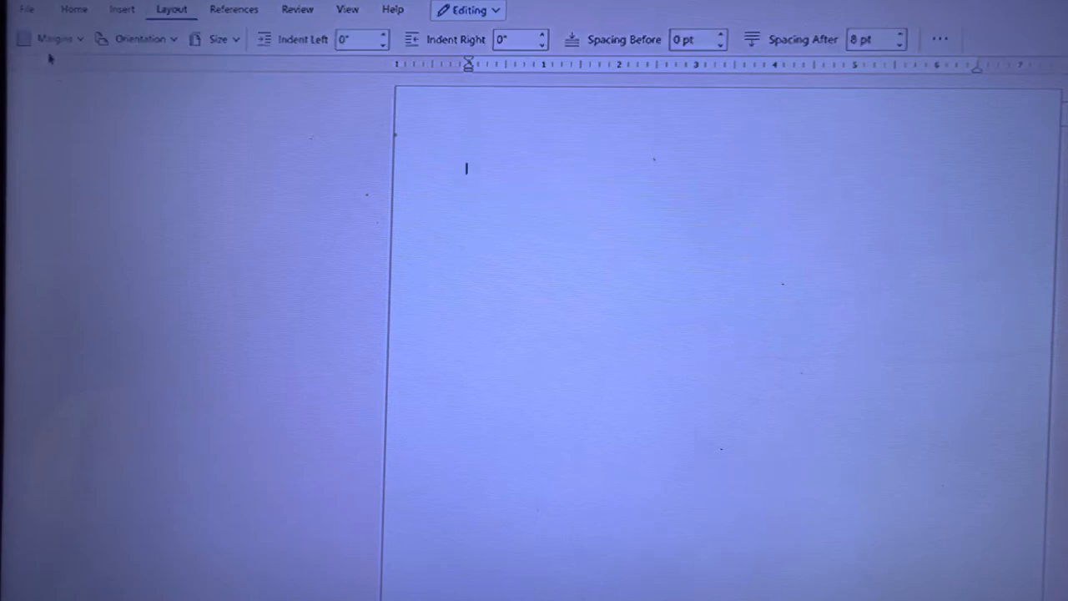
left_click(53, 39)
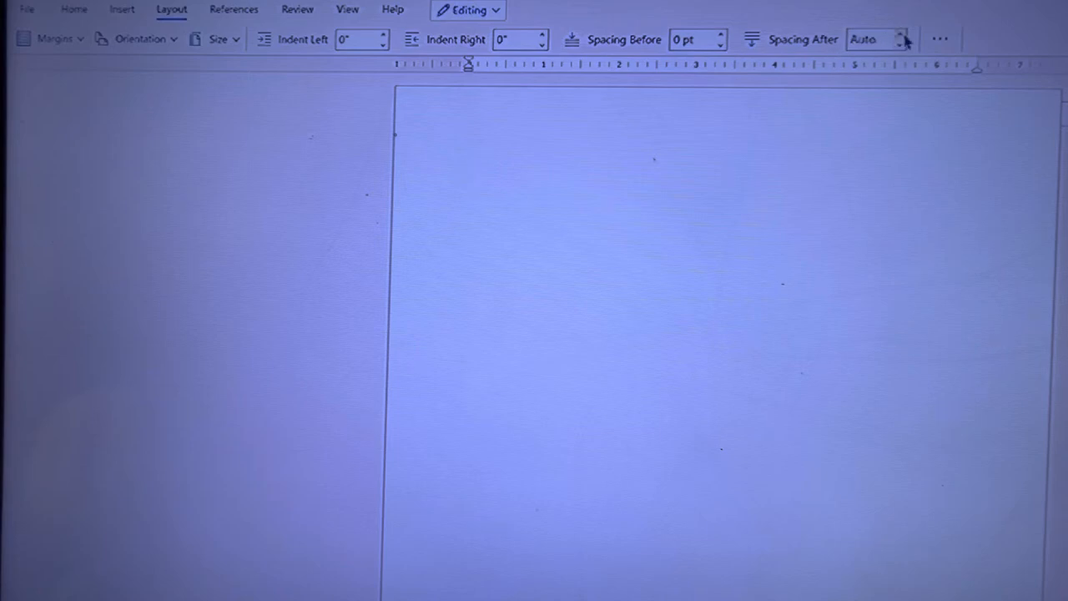
left_click(904, 38)
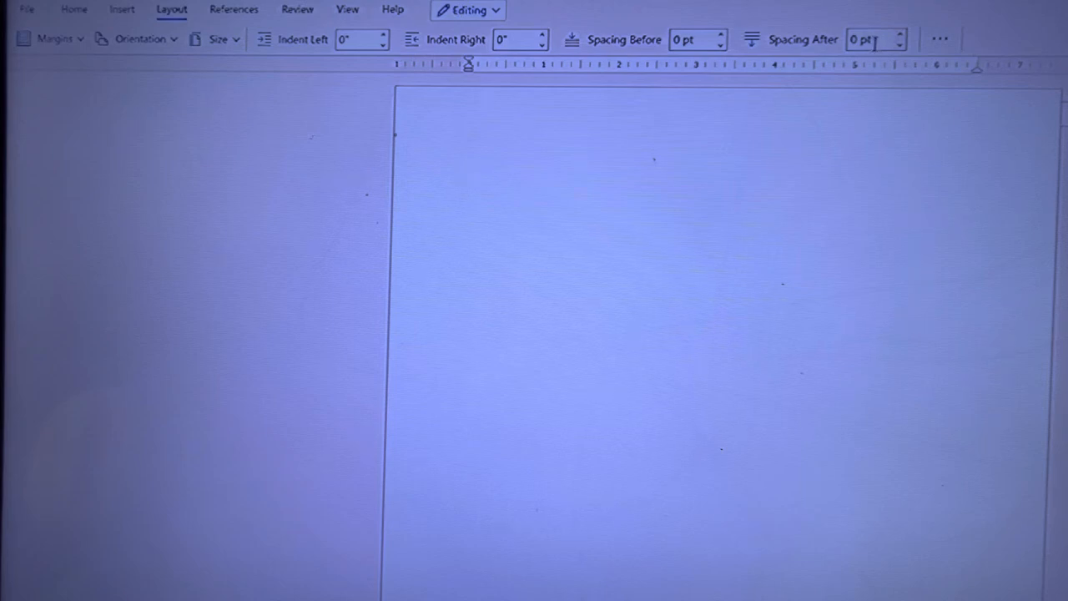
mouse_move(643, 45)
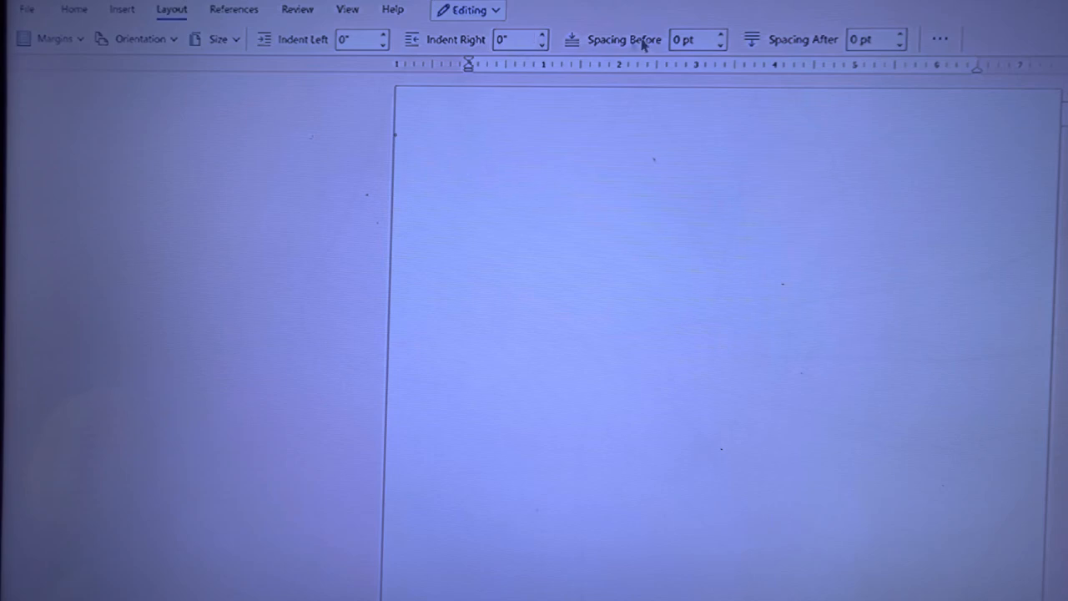
mouse_move(660, 197)
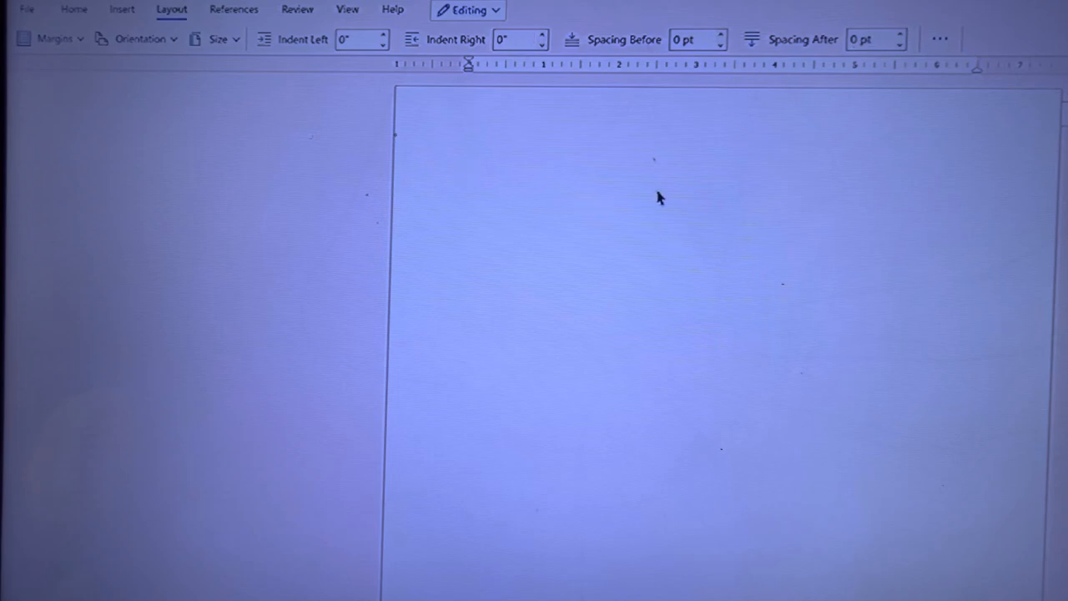